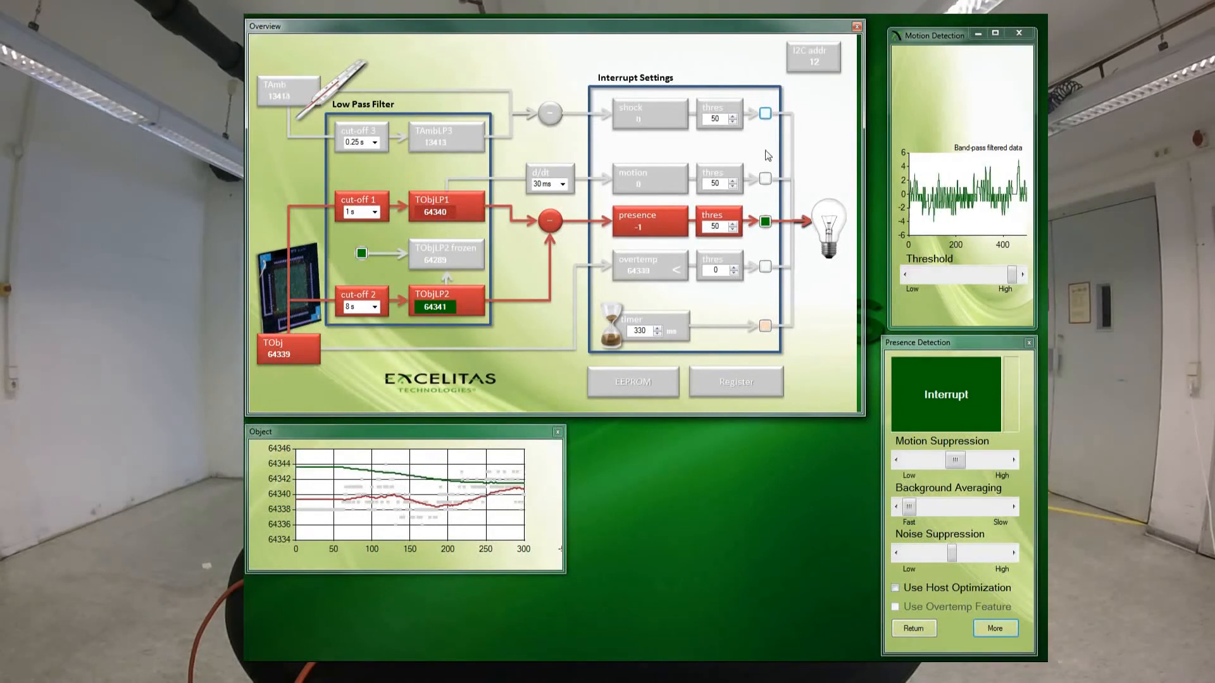
# Lower the presence threshold to 31 and show the Presence Interrupt chart while a person is detected
pyautogui.click(764, 222)
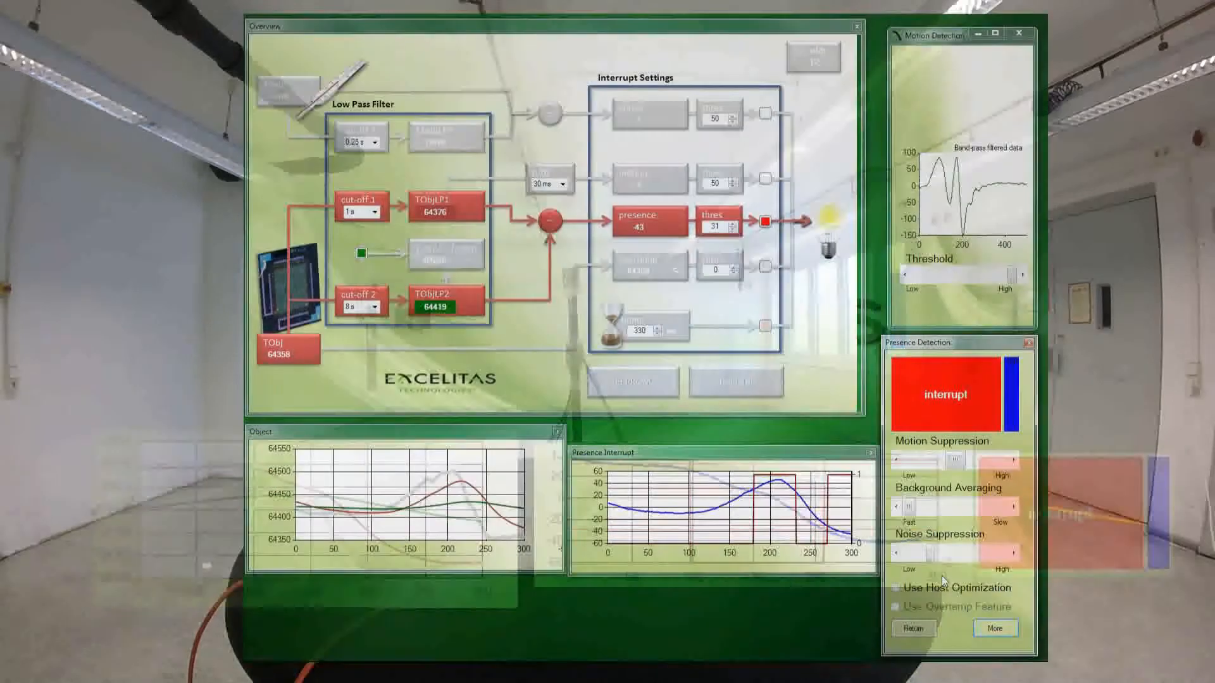
pyautogui.click(896, 588)
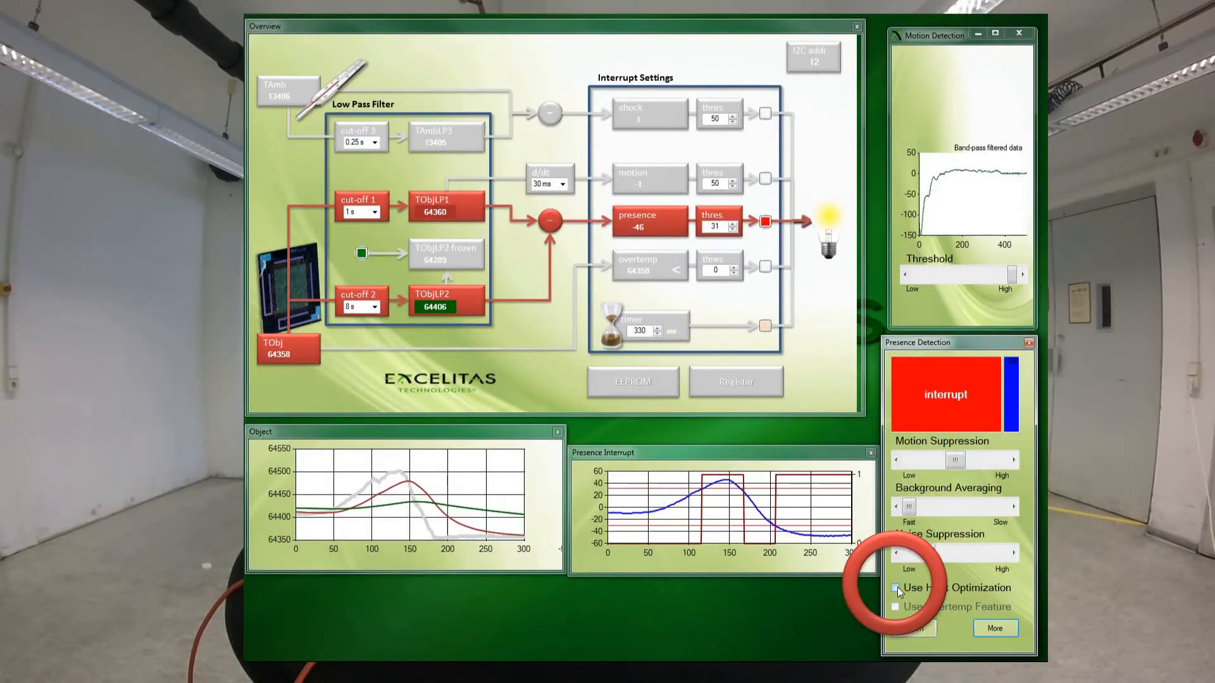
# Tick 'Use Host Optimization' so presence detection runs with host optimization
pyautogui.click(896, 588)
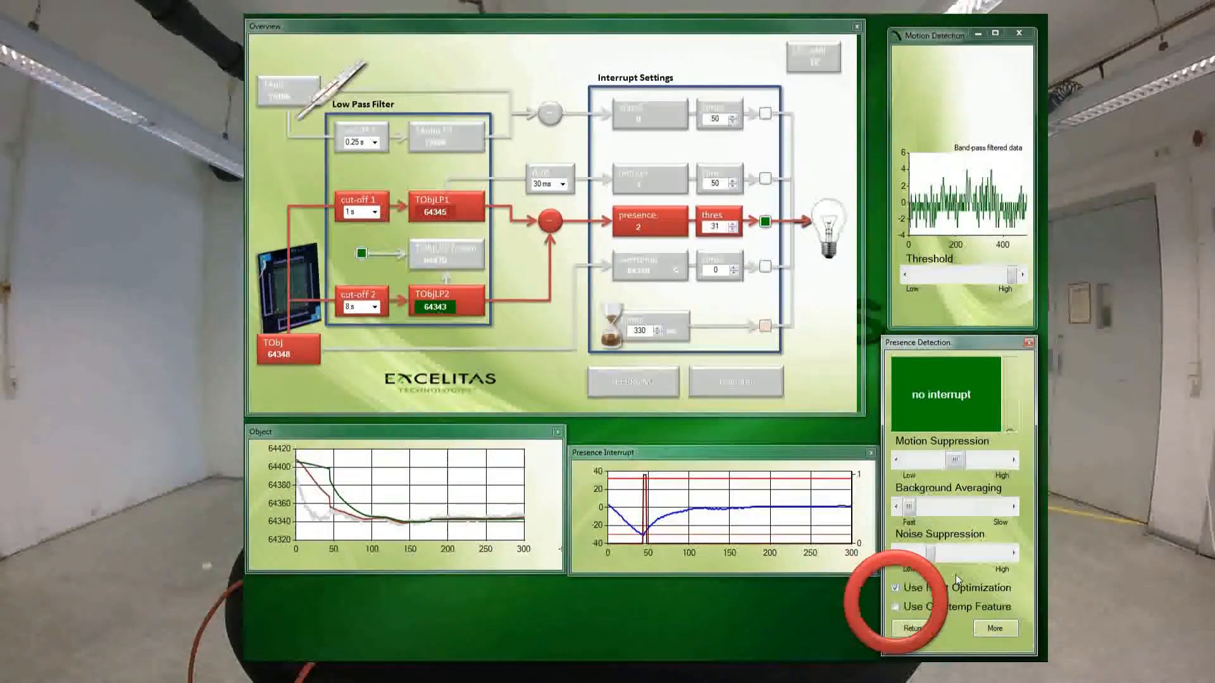
# Tick 'Use Overtemp Feature', then Return to the examples main menu
pyautogui.click(898, 606)
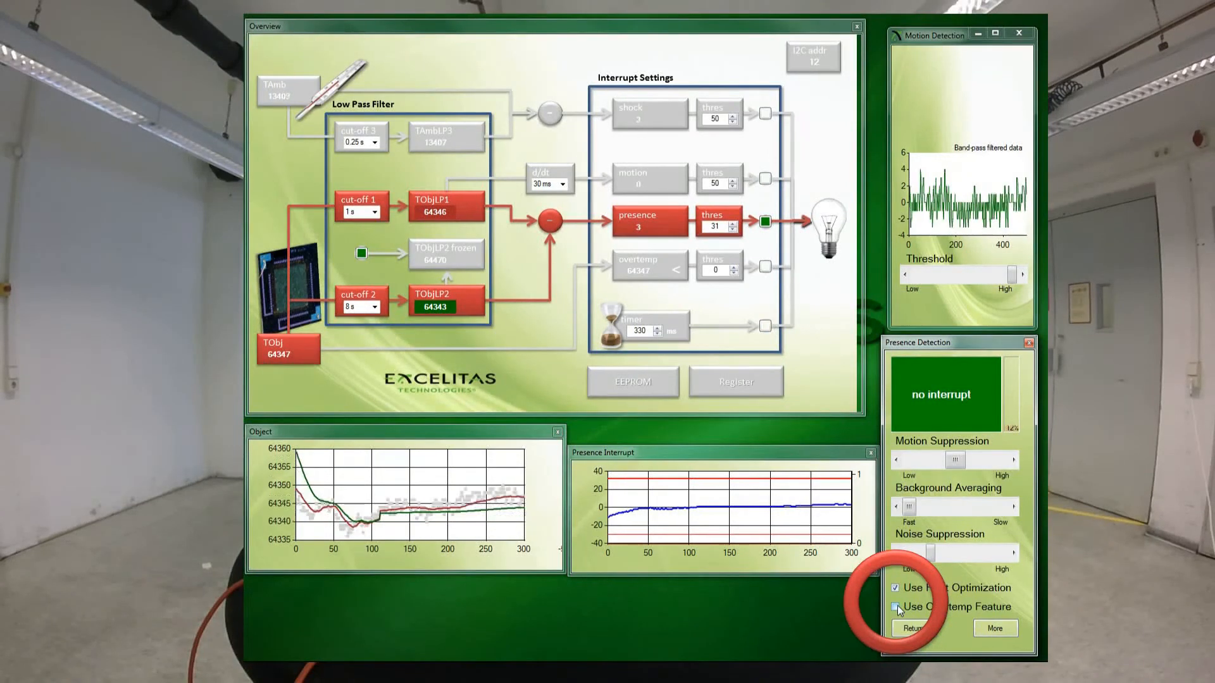
pyautogui.click(897, 606)
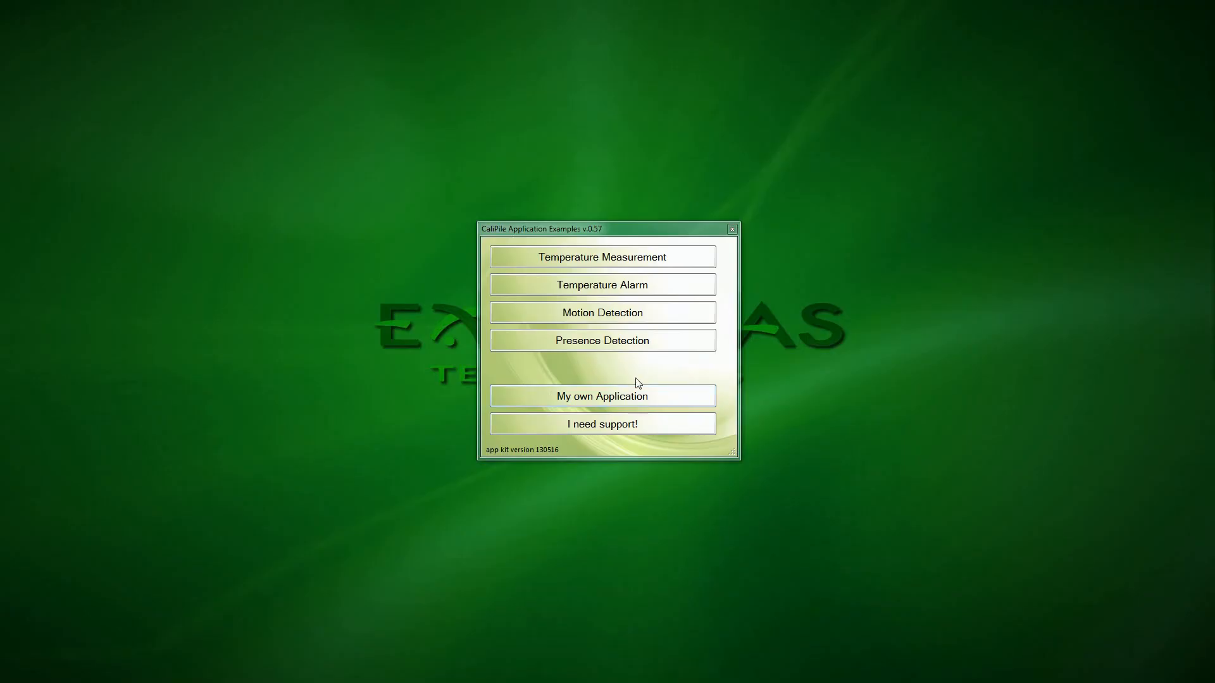
pyautogui.moveTo(617, 409)
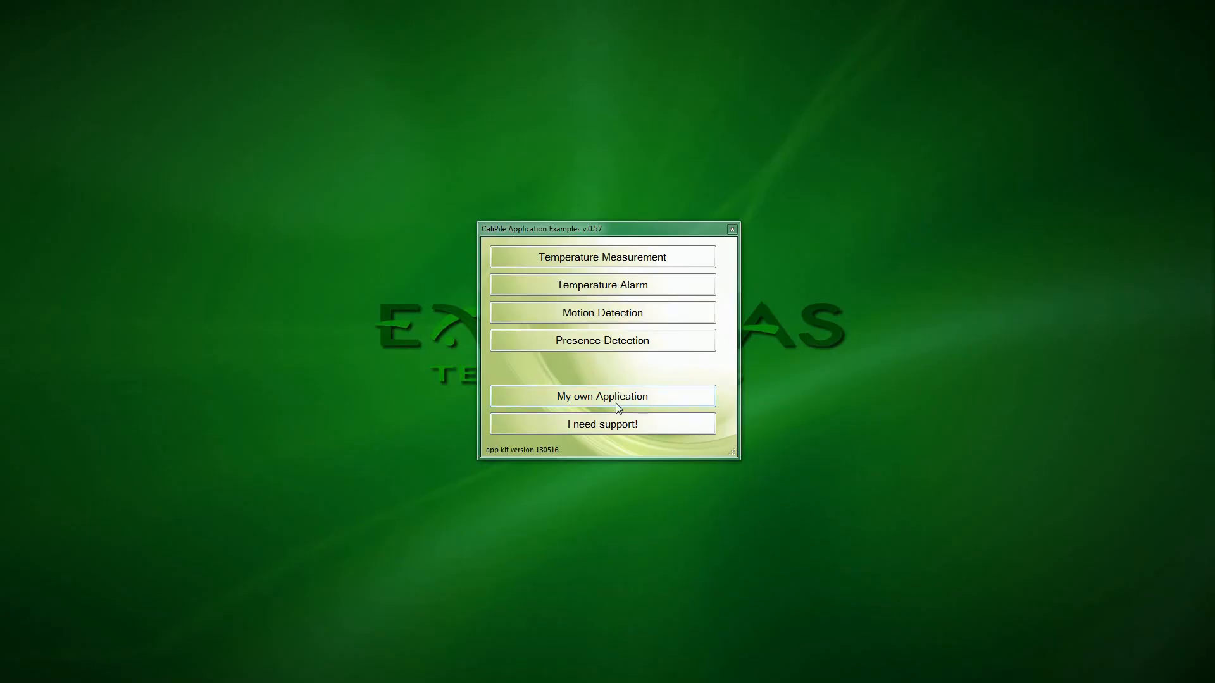
# Start 'My own Application' from the main menu, showing its Overview and Presence Interrupt windows
pyautogui.click(601, 340)
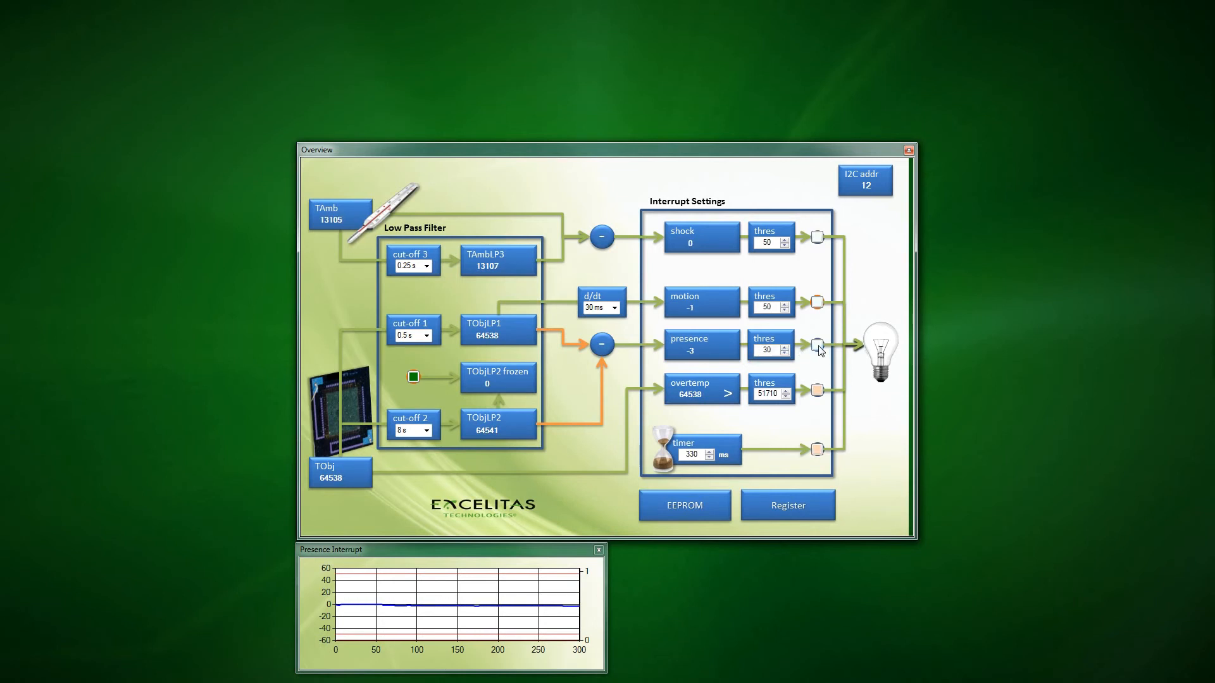
# Tick the presence interrupt in Interrupt Settings, bringing up the Interrupt overview window
pyautogui.click(817, 344)
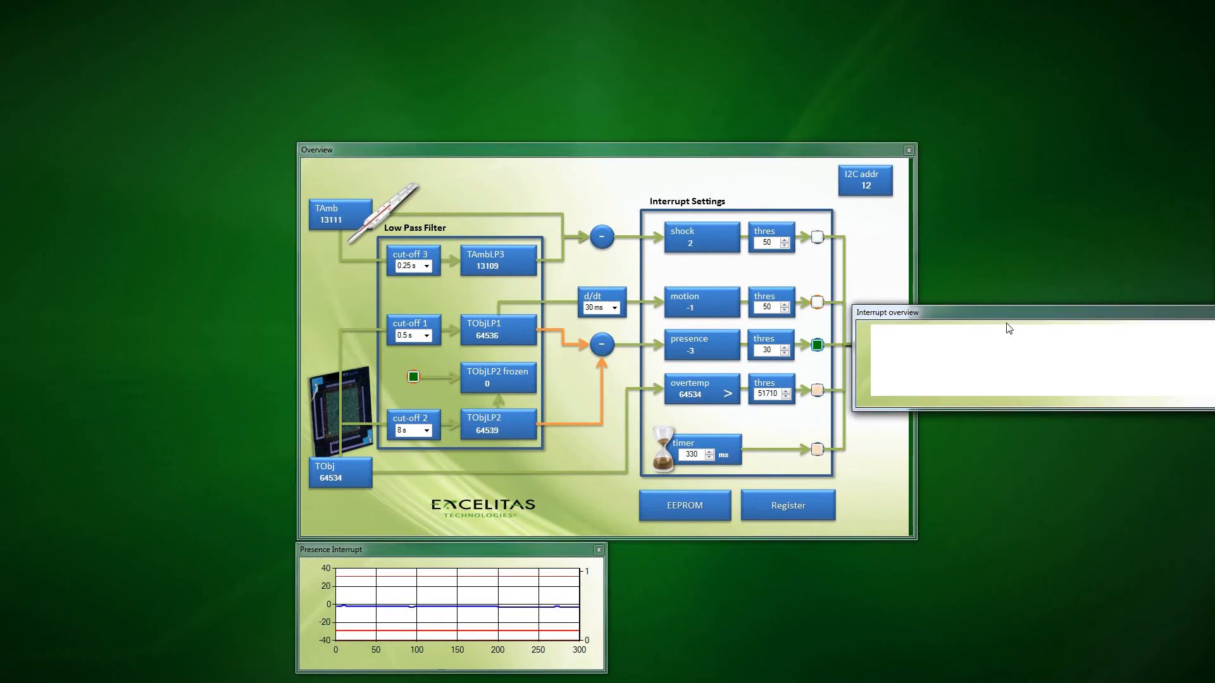